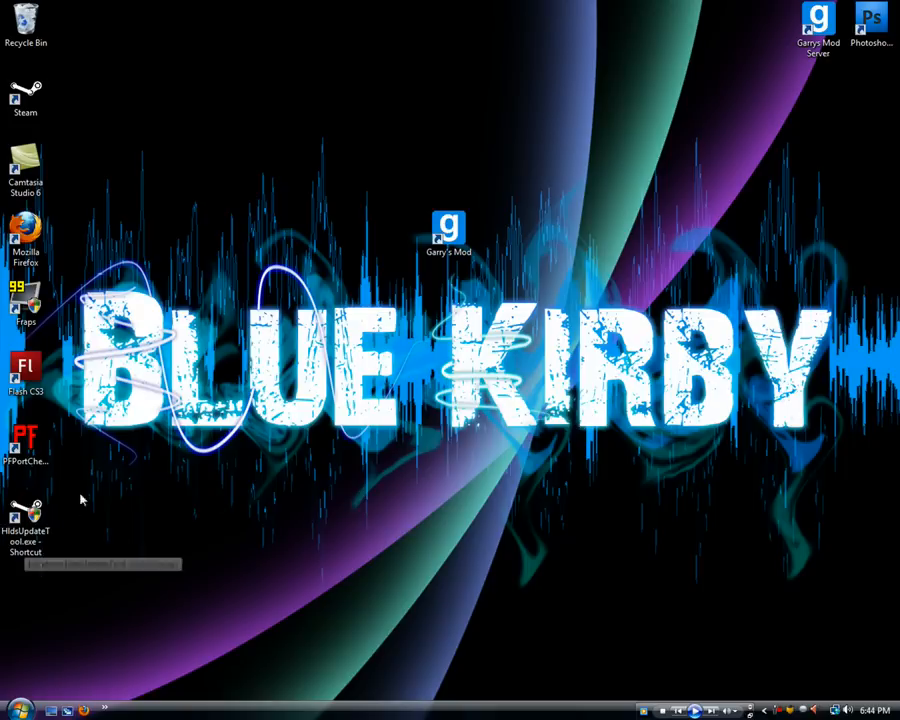
Browse to C:\HLServer and create a desktop shortcut to HldsUpdateTool.exe
click(10, 710)
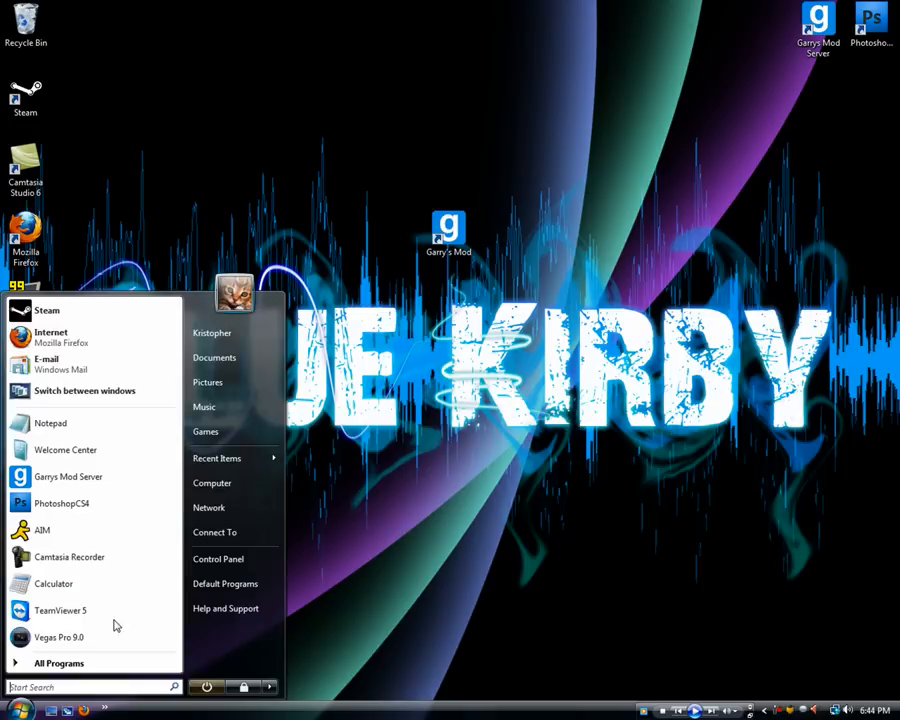
click(212, 482)
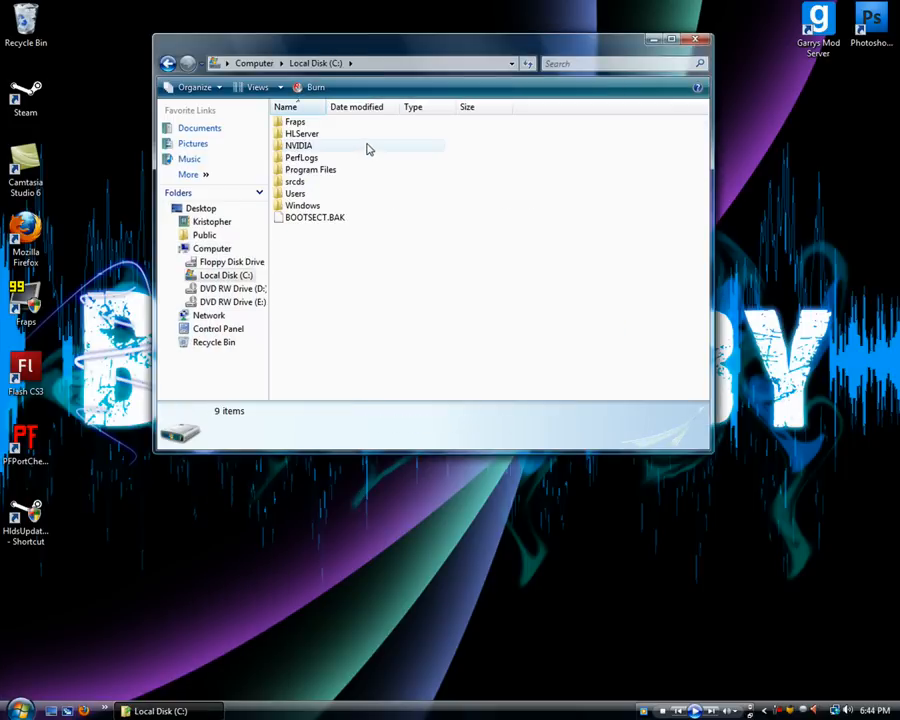
double_click(302, 132)
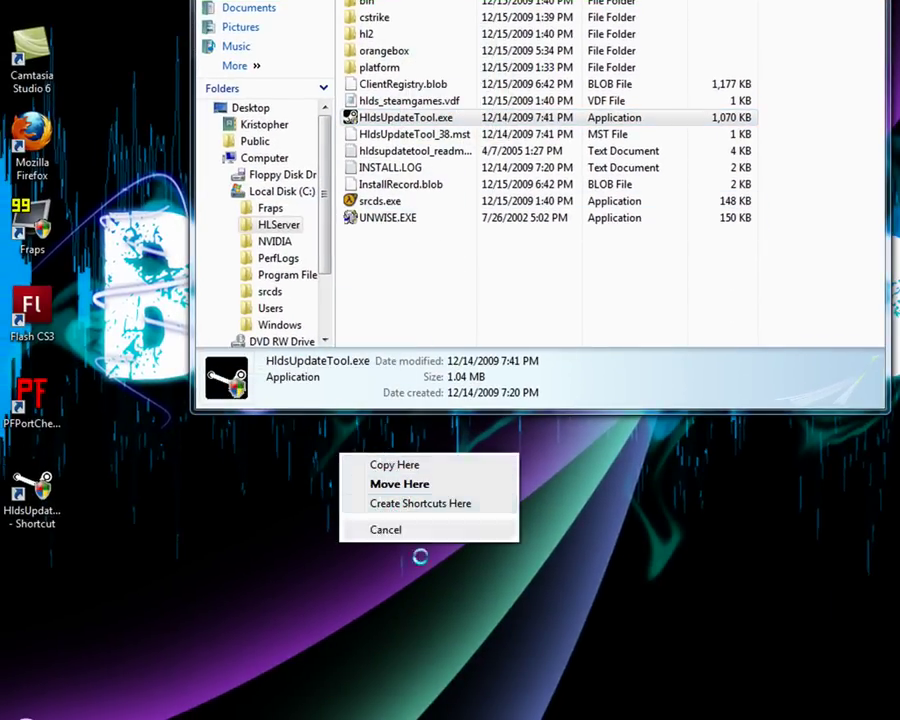
click(400, 482)
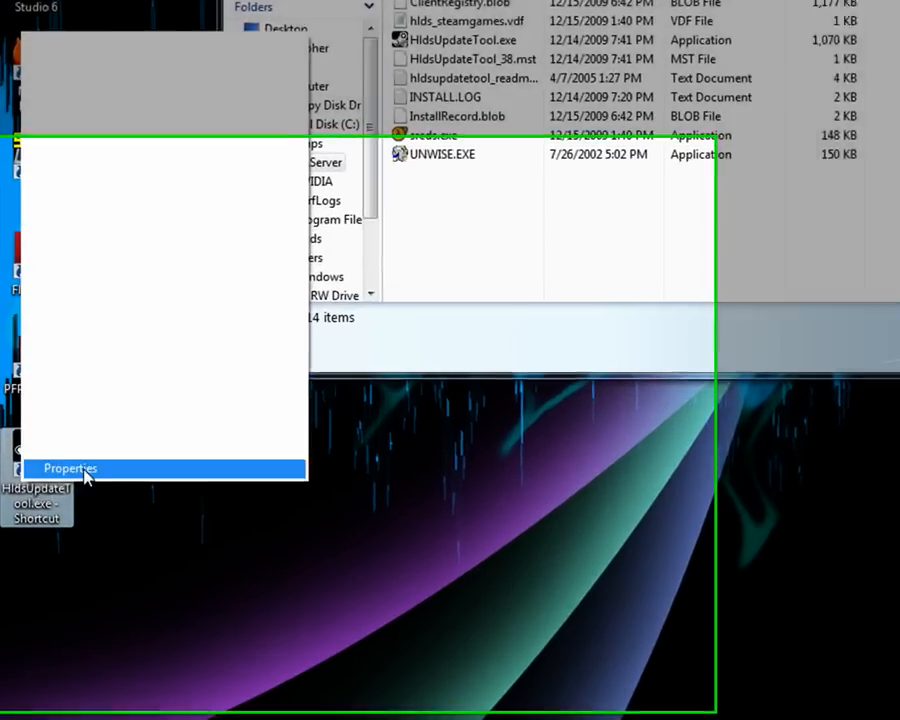
Append -game "Counter-Strike Source" -dir C:\HLServer to the shortcut's target and reverify it in Properties
click(70, 468)
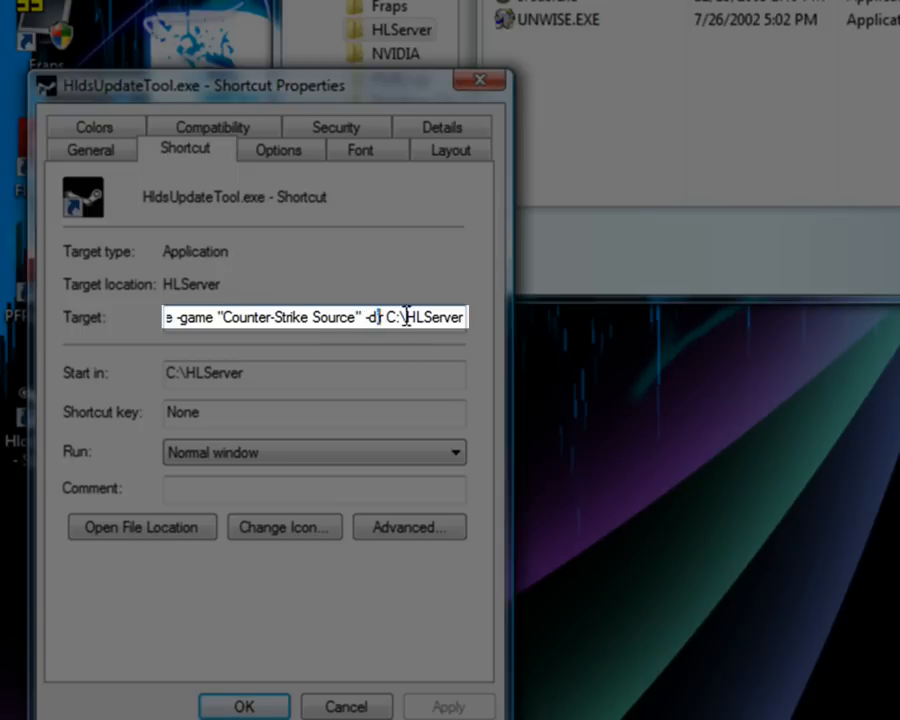
double_click(424, 316)
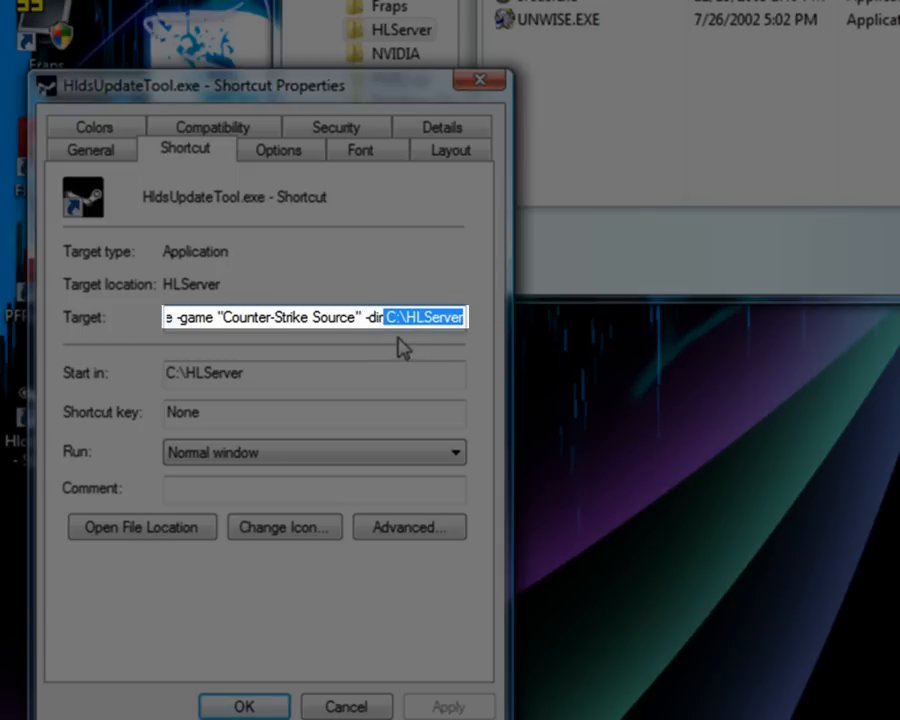
mouse_move(438, 356)
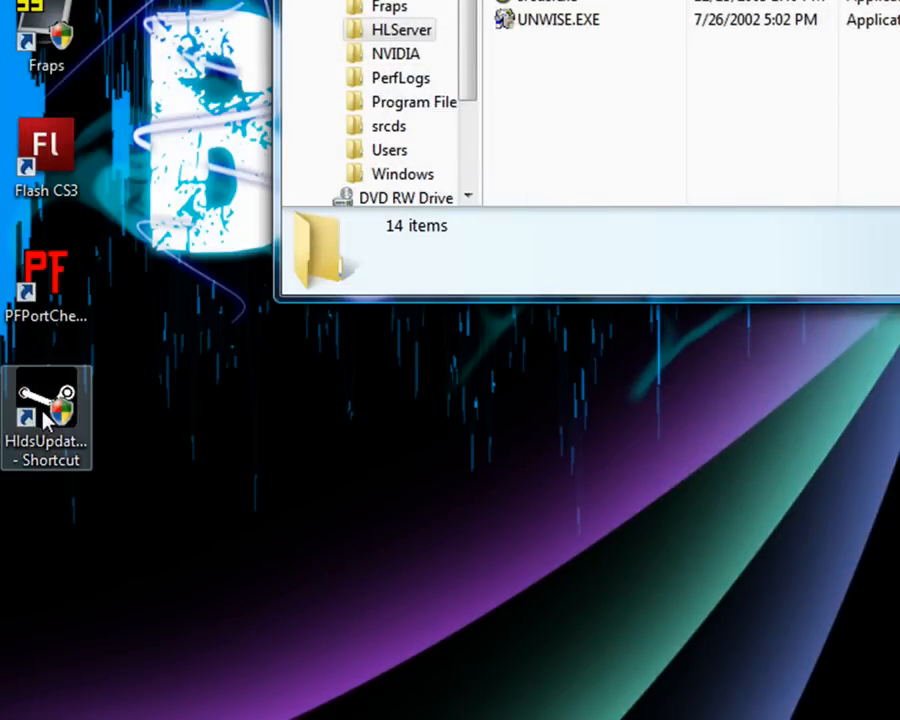
right_click(46, 414)
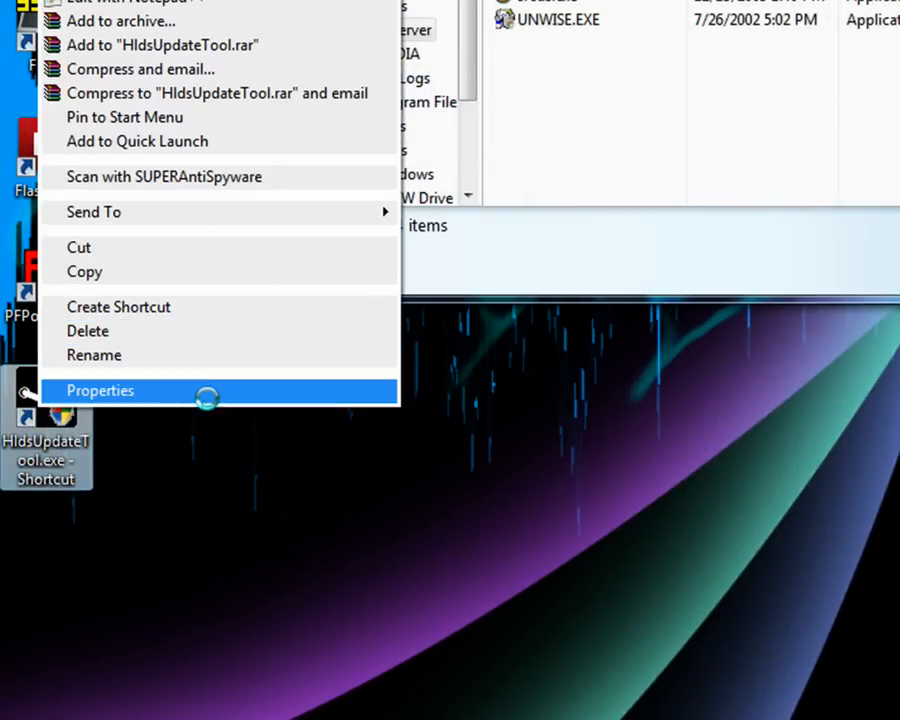
click(100, 390)
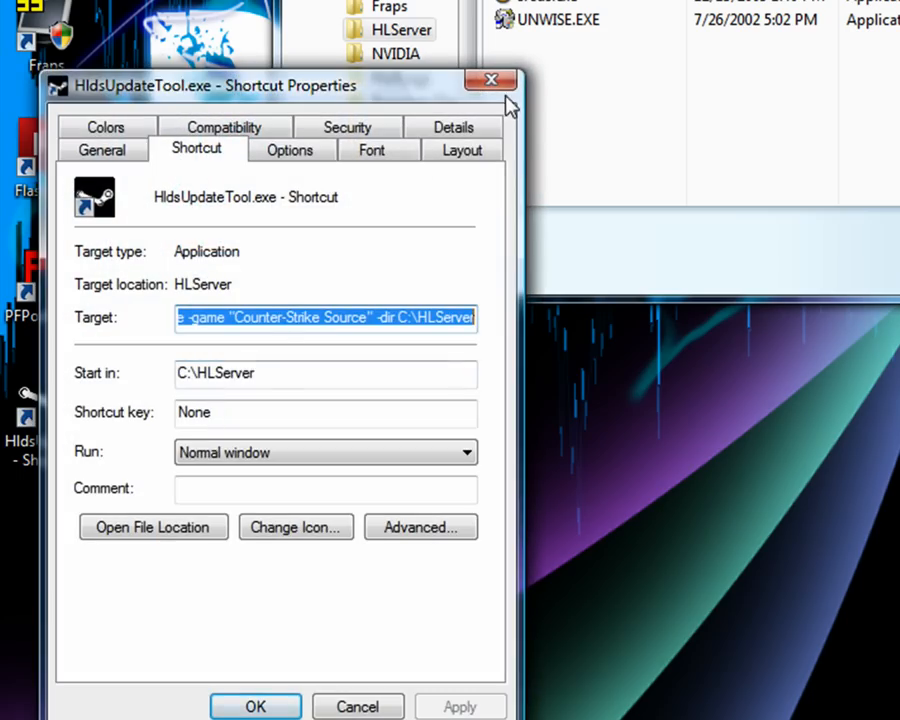
click(490, 80)
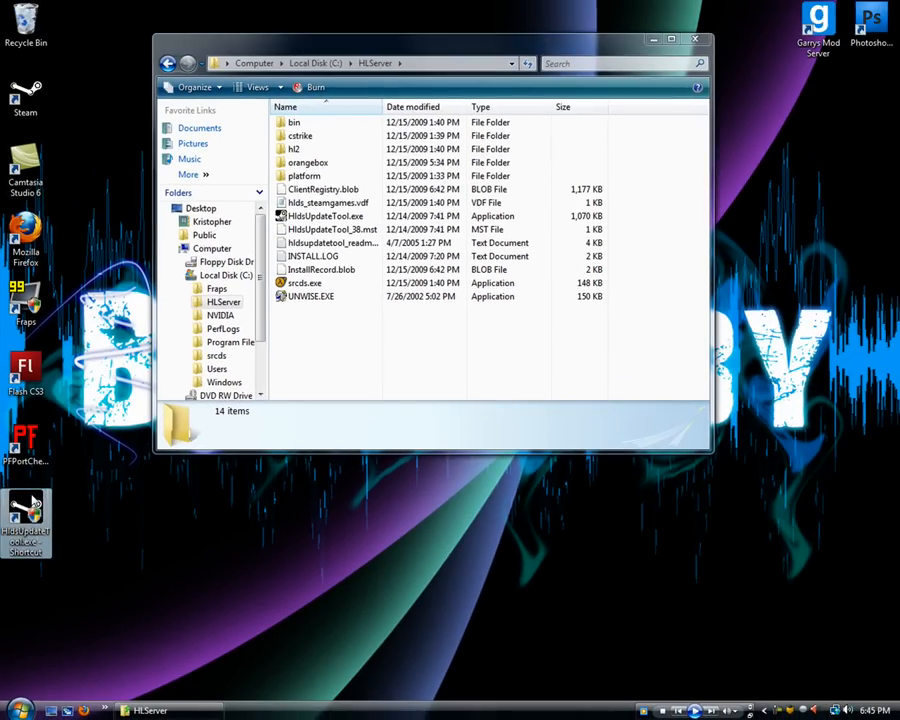
Right-drag the garrysmod folder onto orangebox so the Copy Here / Move Here choices appear
double_click(324, 216)
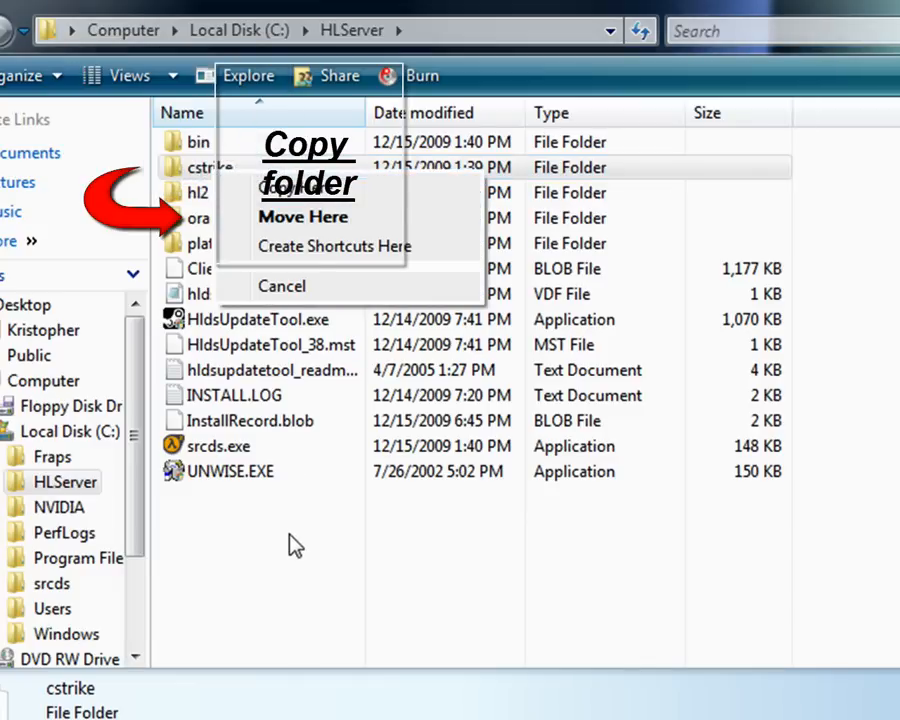
Copy garrysmod into HLServer\orangebox, showing it beside cstrike, hl2, bin and srcds.exe
click(280, 286)
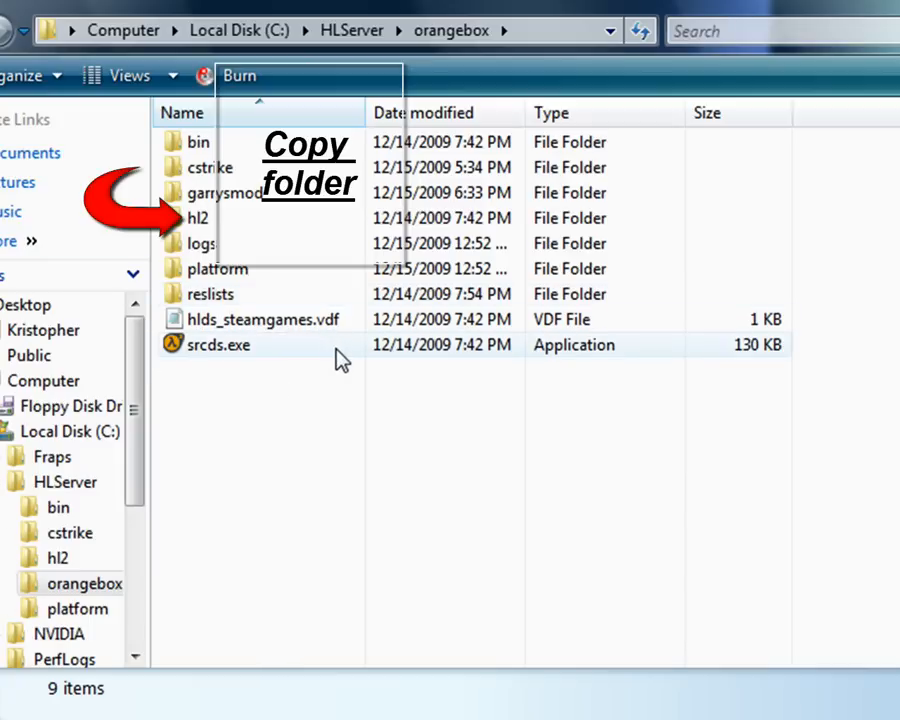
mouse_move(264, 204)
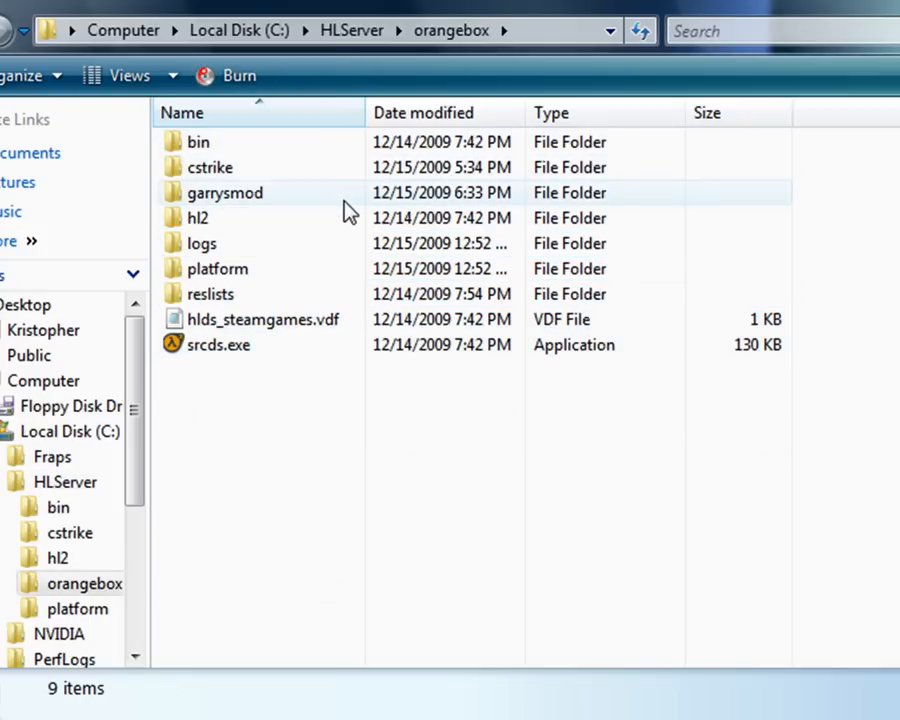
mouse_move(456, 648)
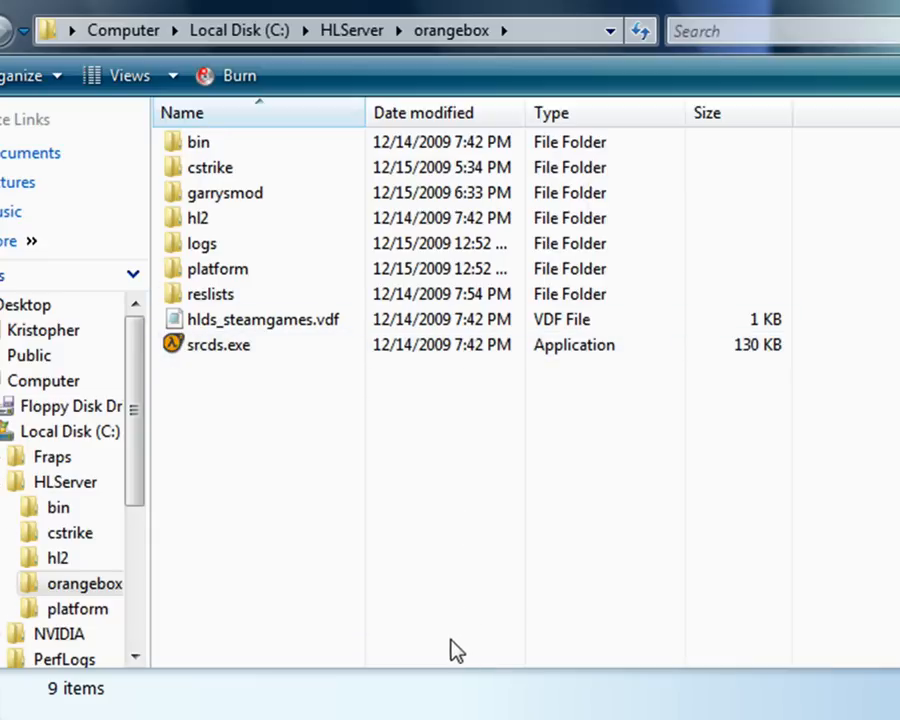
mouse_move(404, 596)
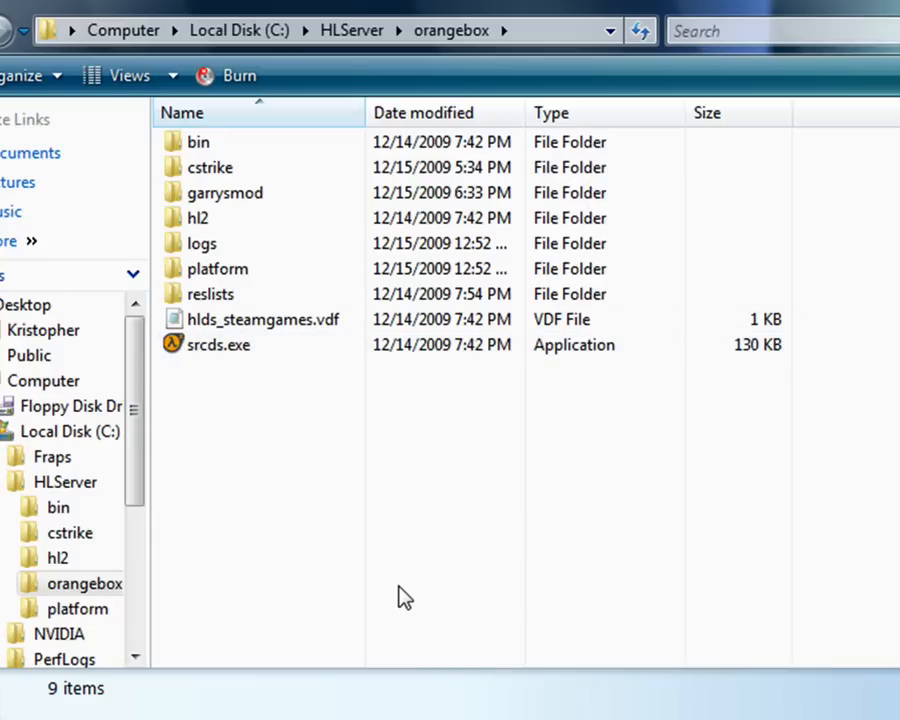
mouse_move(284, 192)
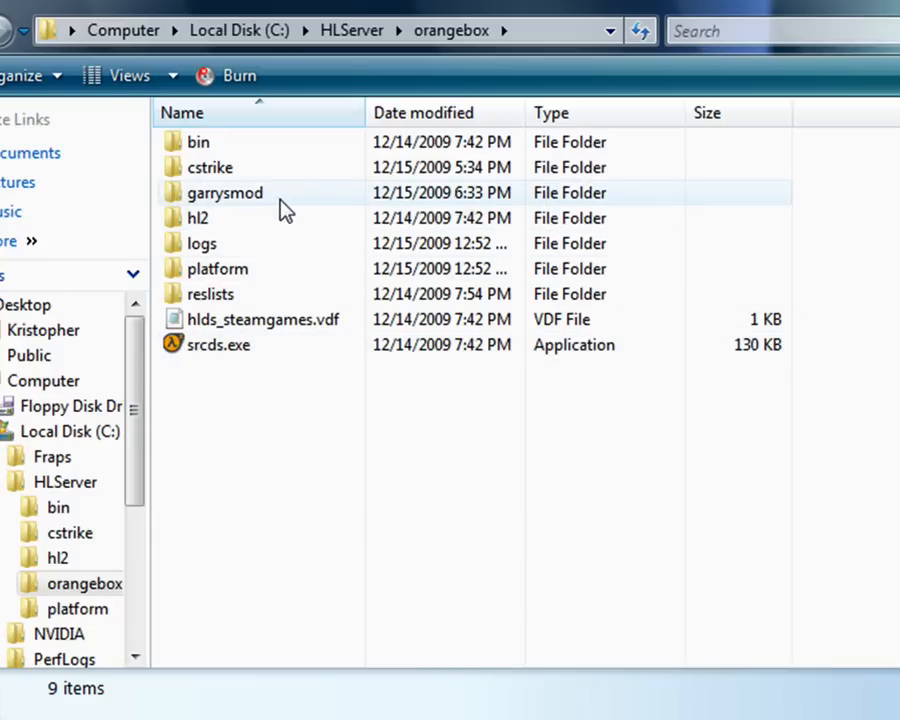